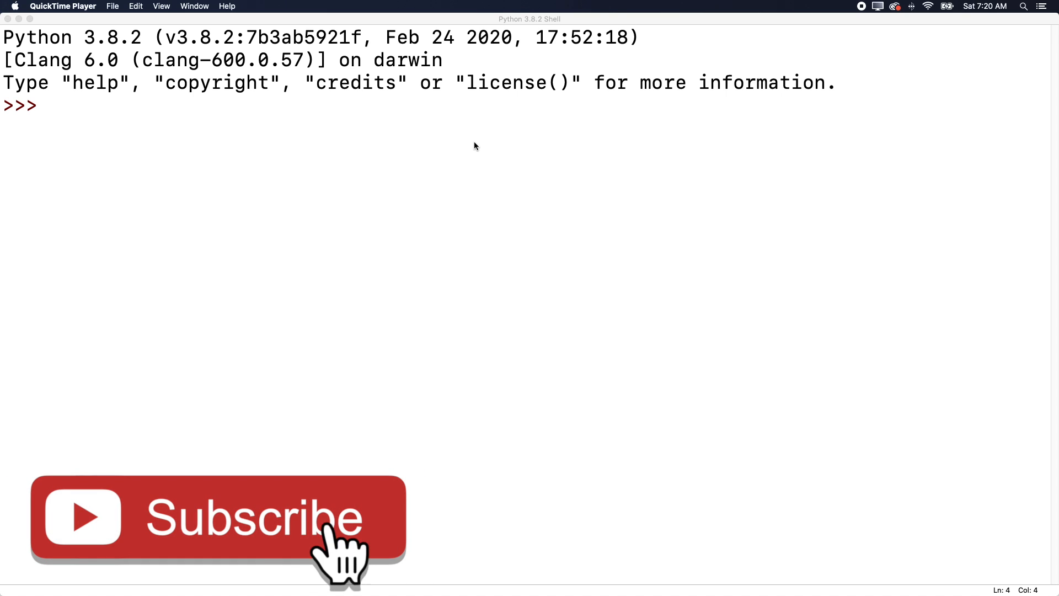
pyautogui.click(218, 517)
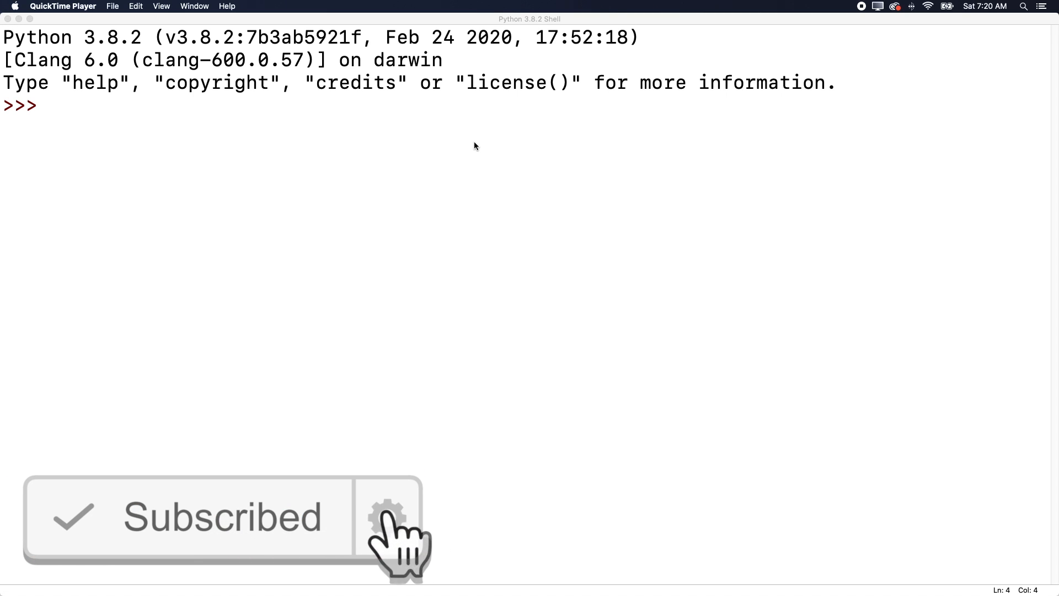